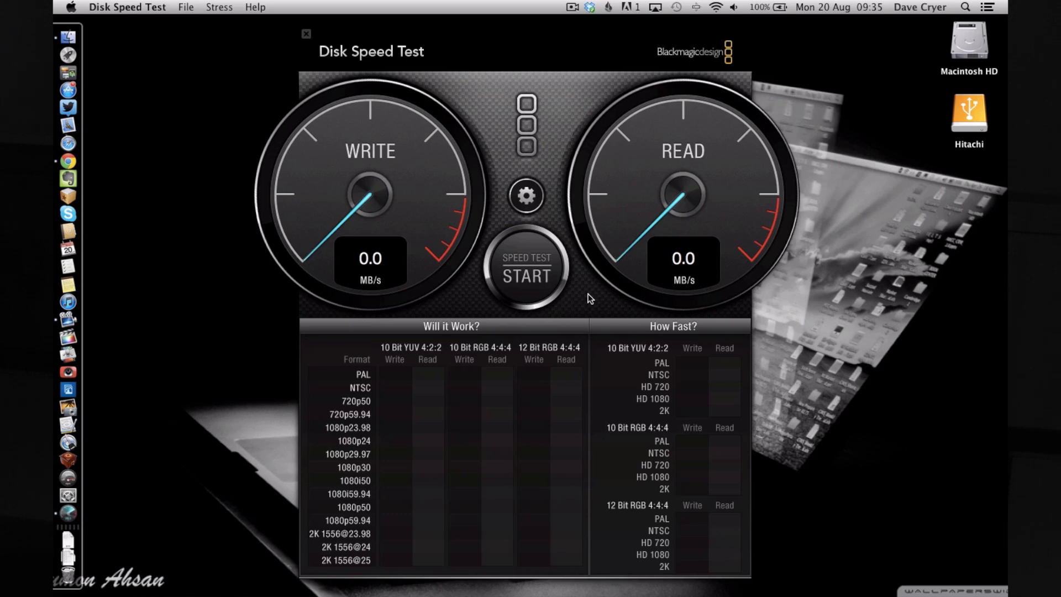
mouse_move(589, 284)
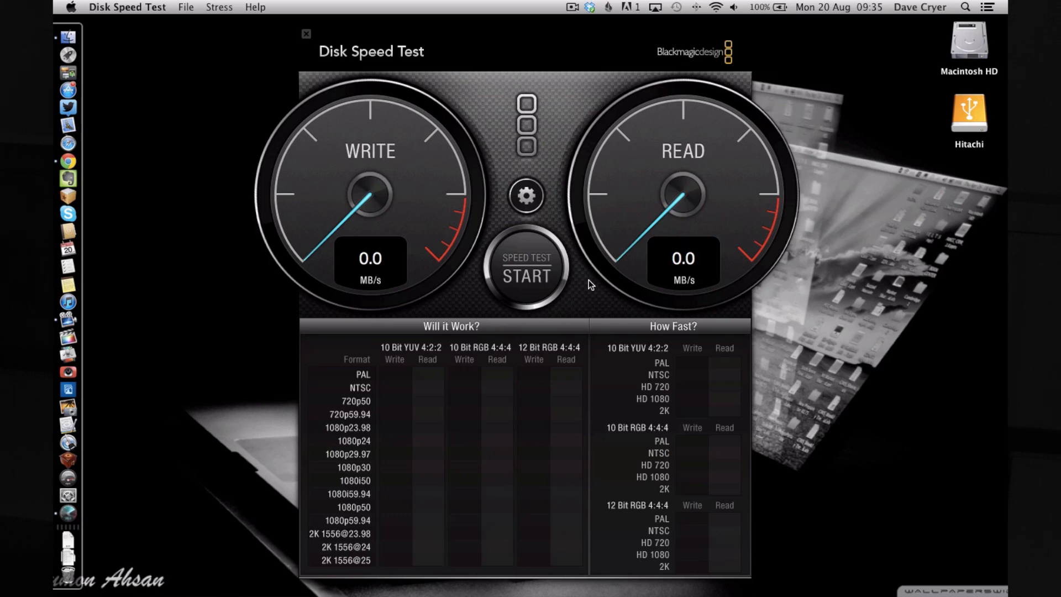
mouse_move(542, 205)
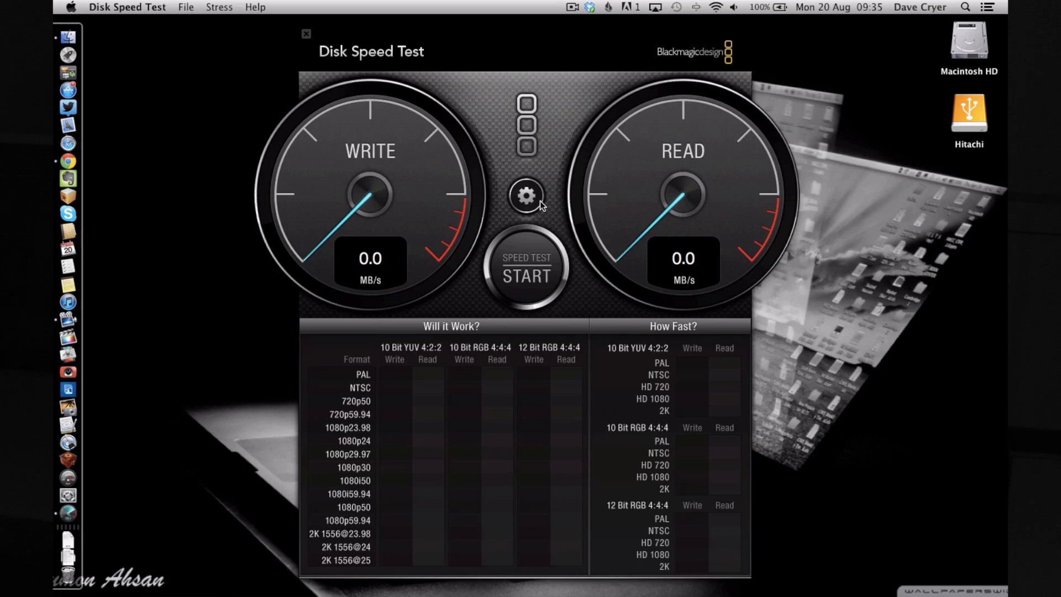
mouse_move(527, 206)
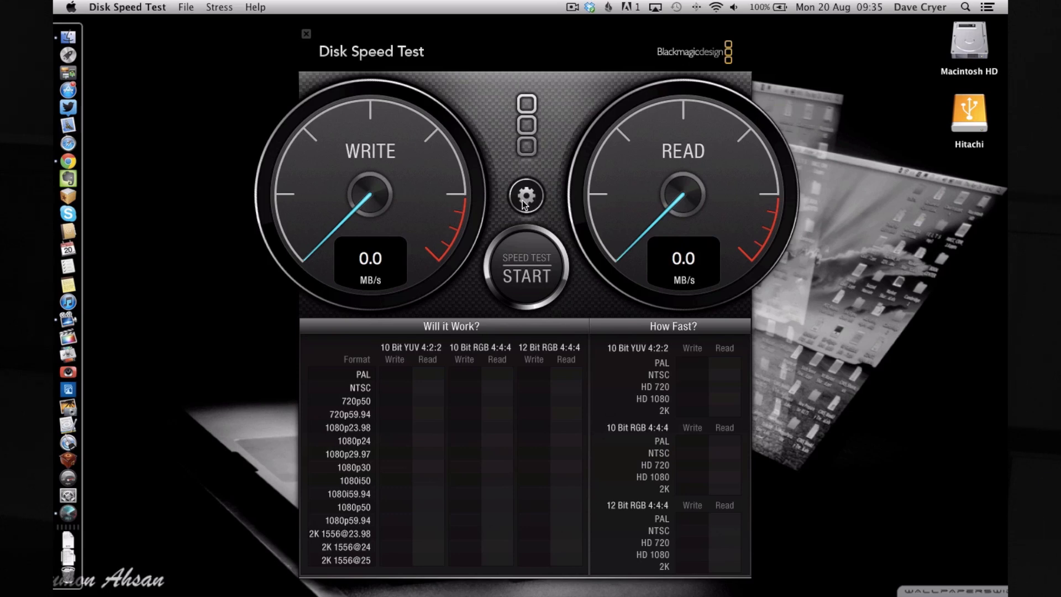
Choose the Hitachi USB drive as the target drive via Select Target Drive.
click(526, 196)
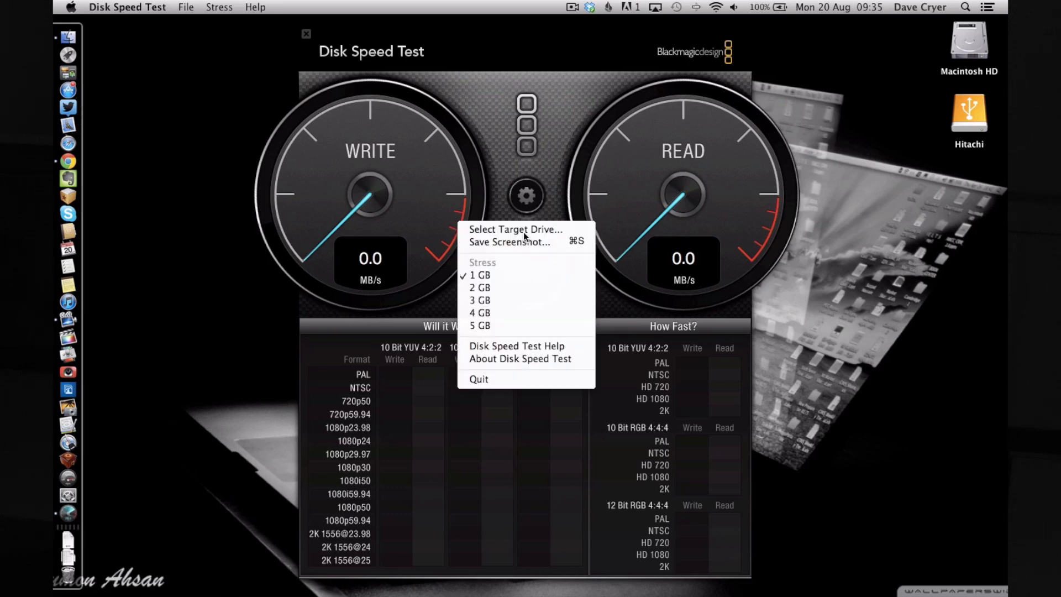
click(515, 230)
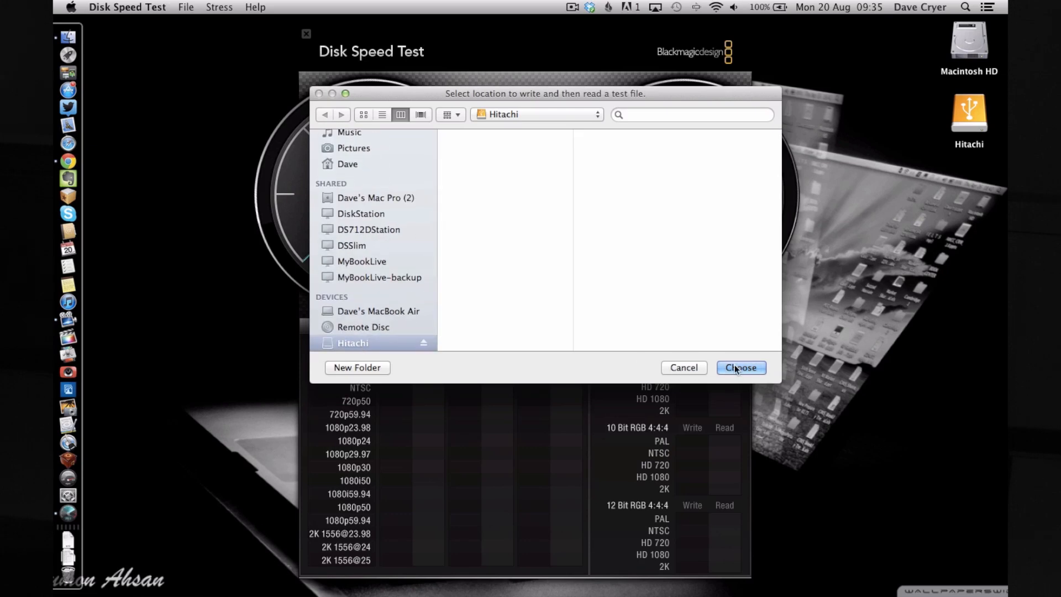
click(740, 367)
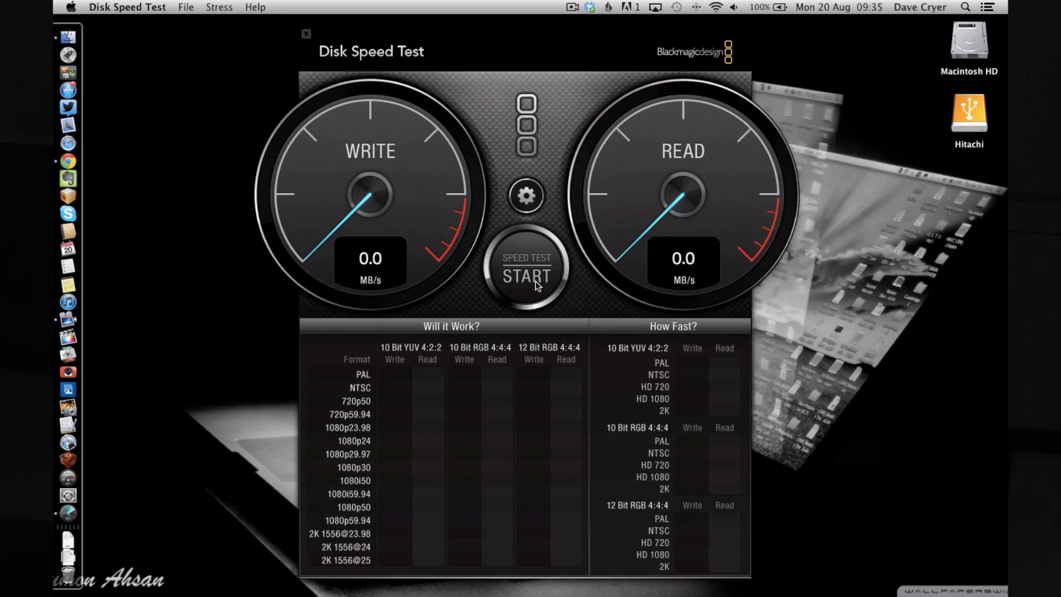
Run the speed test, measuring about 36.5 MB/s write and 39.8 MB/s read.
click(526, 275)
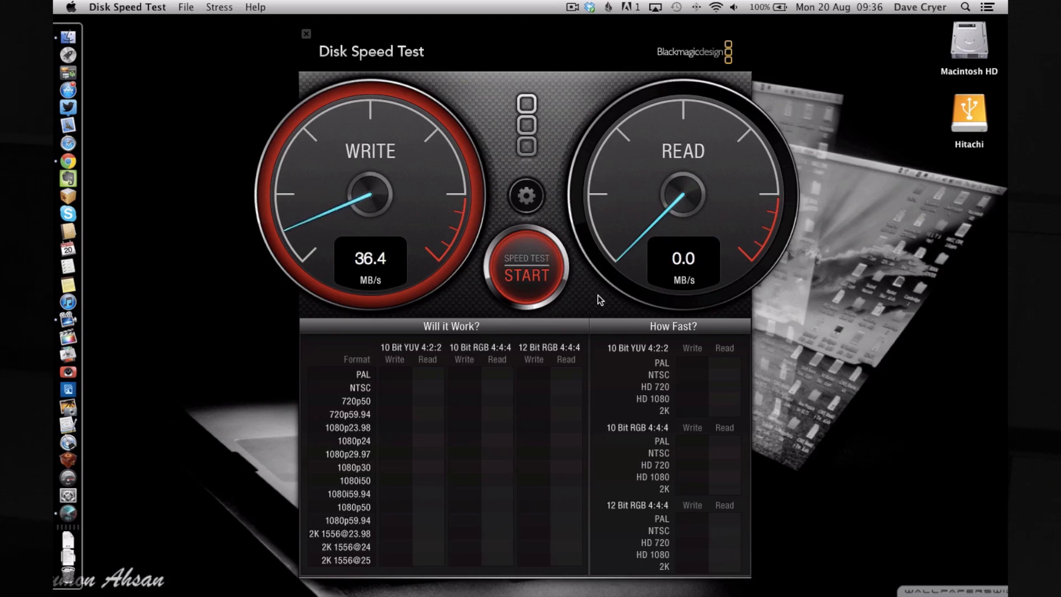
click(526, 274)
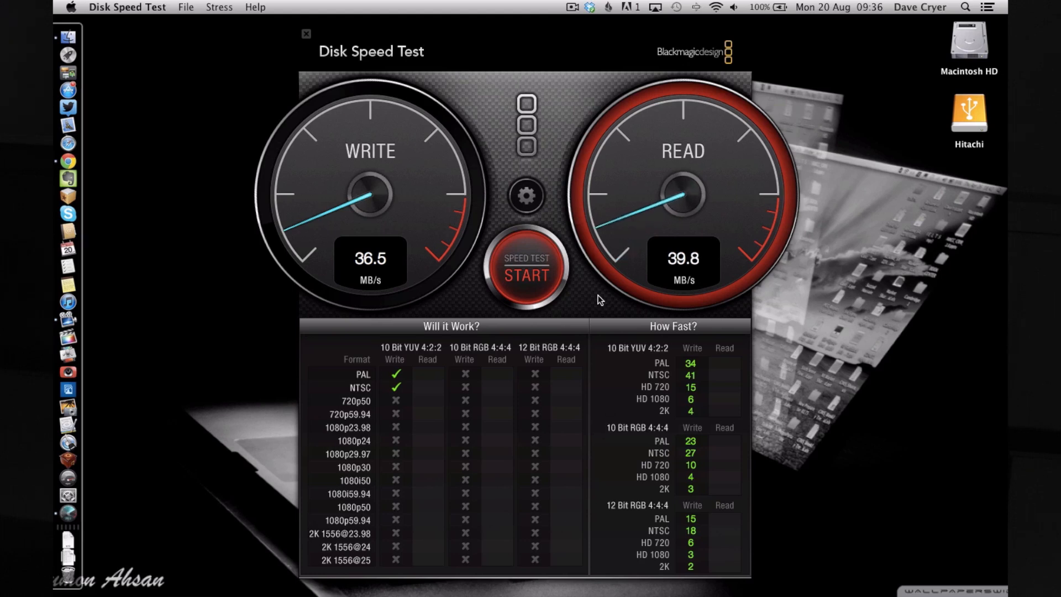